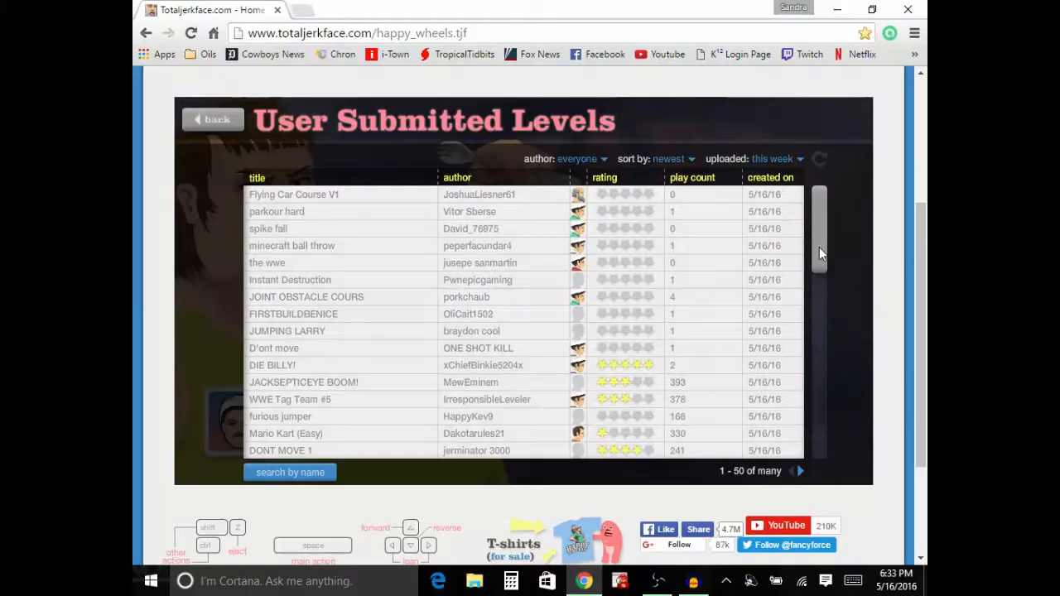
- Scroll the newest levels list down to Longest Spike Fall!! and spike fall
{"action": "scroll", "scroll_direction": "down", "scroll_amount": 3}
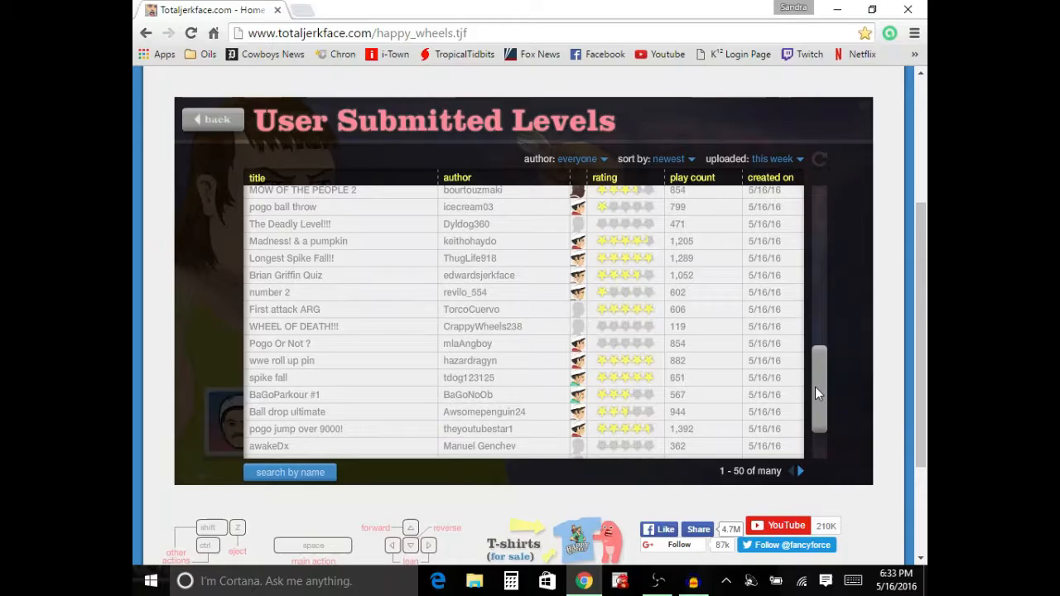
{"action": "scroll", "scroll_direction": "down", "scroll_amount": 3}
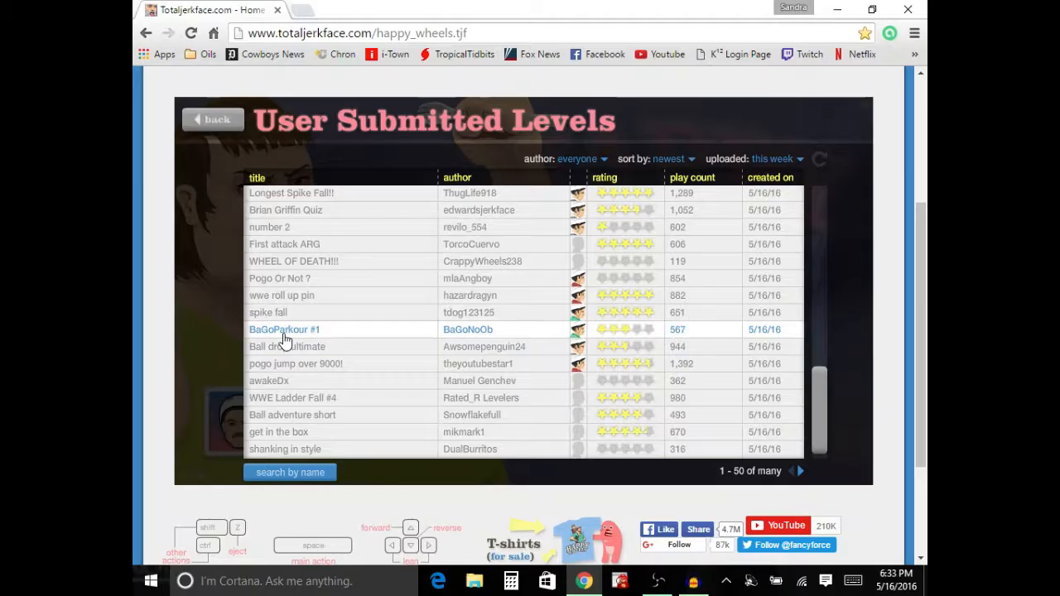
- Play spike fall to victory in 11.40 seconds and return to the levels list
{"action": "left_click", "coordinate": [284, 330]}
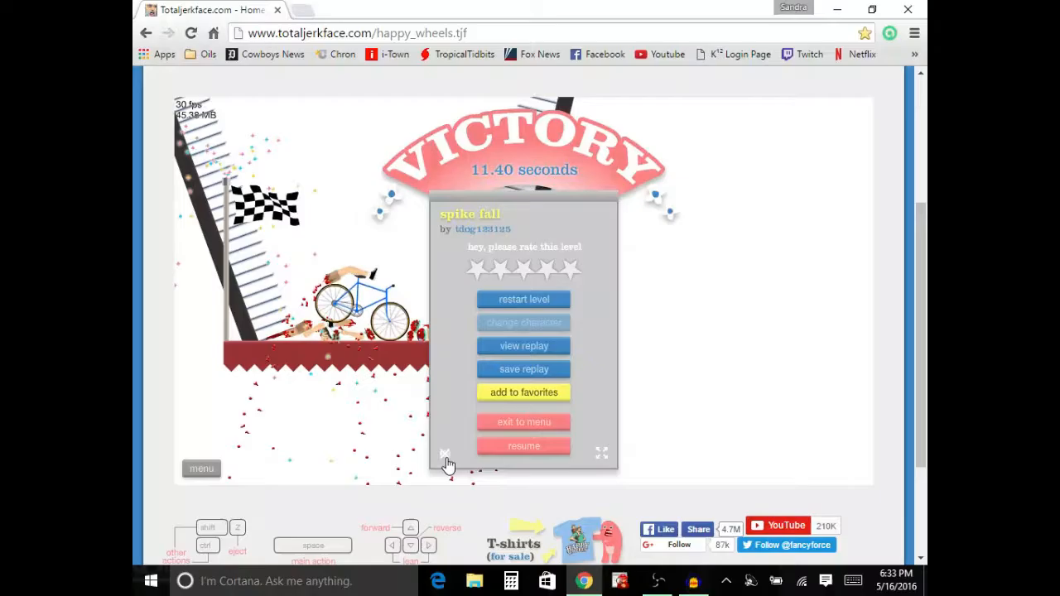
{"action": "left_click", "coordinate": [523, 299]}
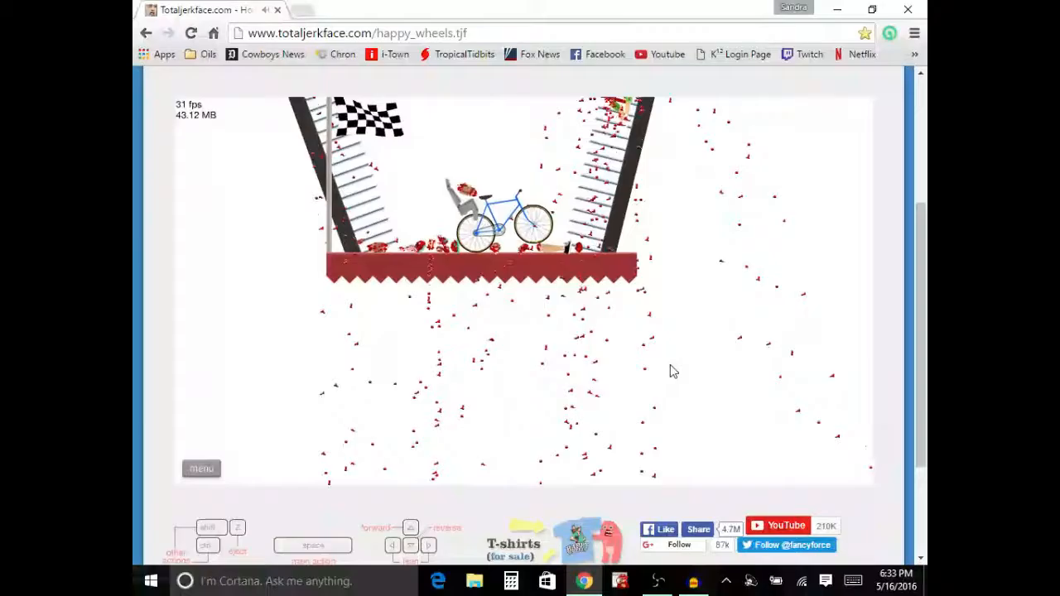
{"action": "left_click", "coordinate": [201, 469]}
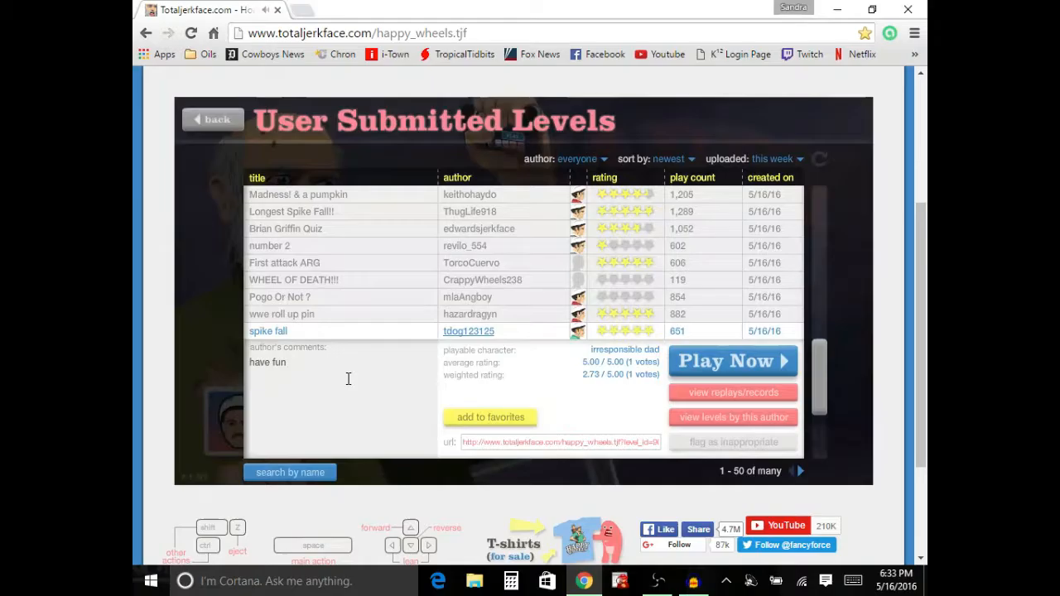
- Play the number 2 level with the segway guy, then quit to the list
{"action": "left_click", "coordinate": [733, 361]}
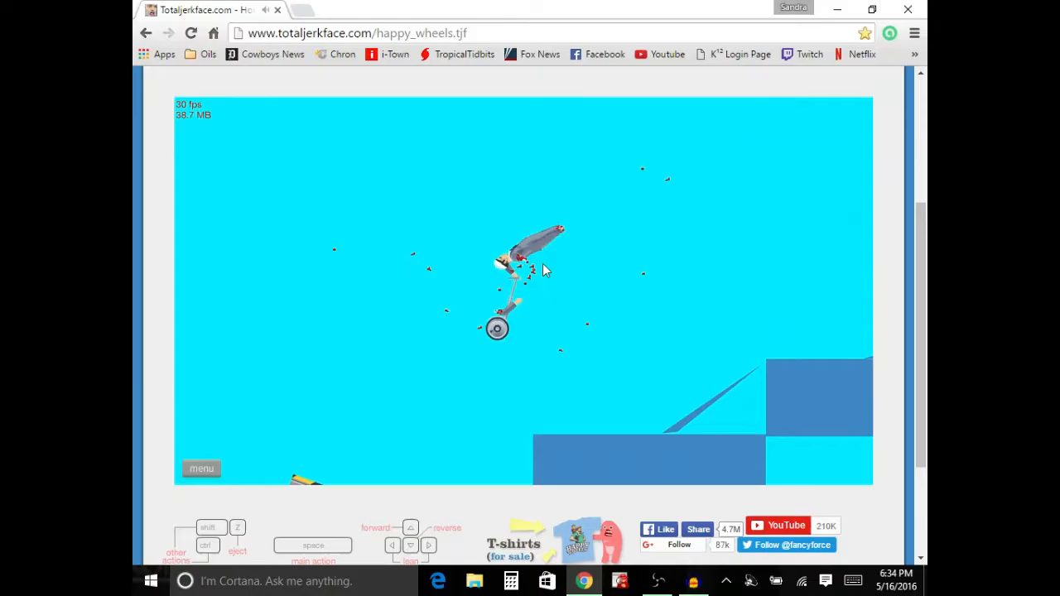
{"action": "left_click", "coordinate": [201, 469]}
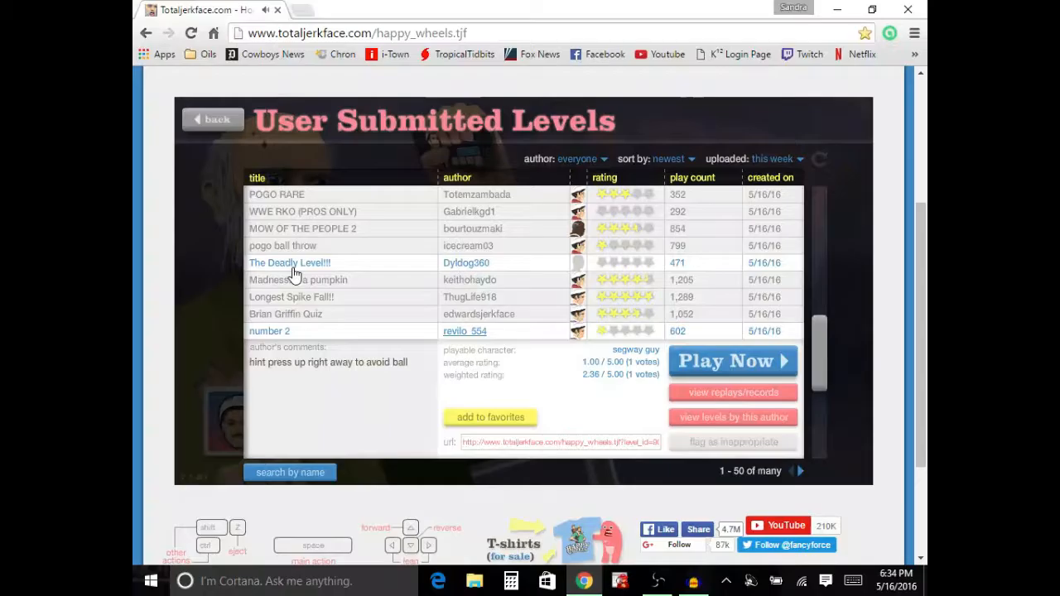
- Play The Deadly Level!!! by Dyldog360, then abandon it for the list
{"action": "left_click", "coordinate": [732, 362]}
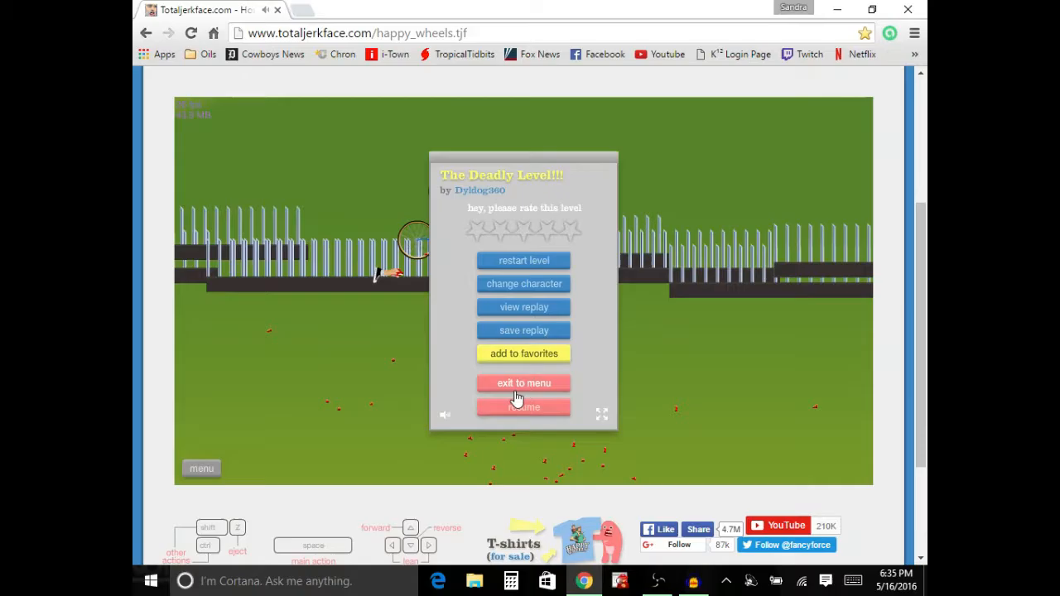
{"action": "left_click", "coordinate": [523, 382]}
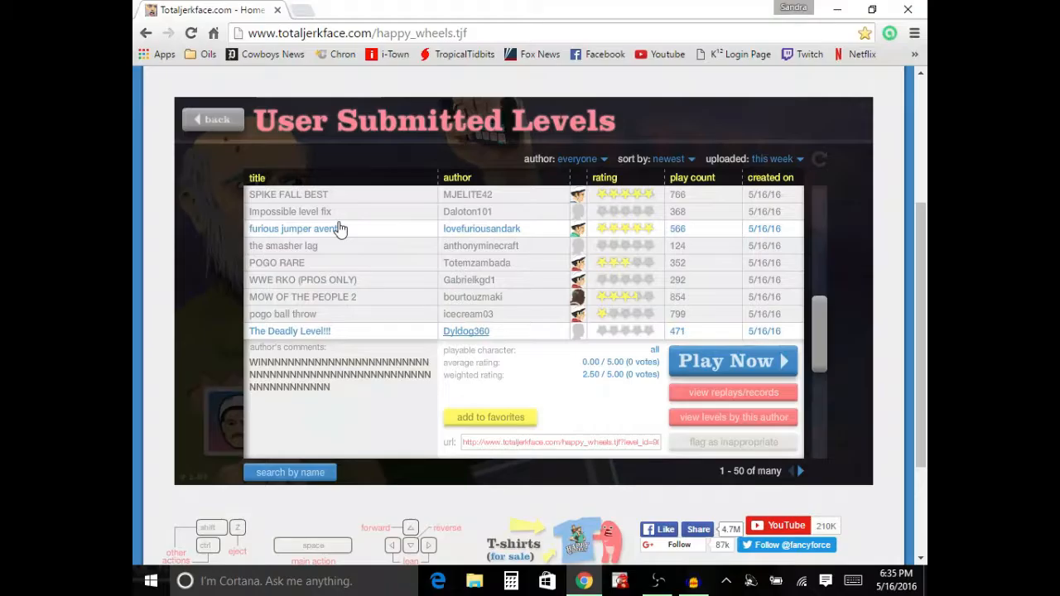
- Beat SPIKE FALL BEST by MJELITE42 and return to the levels list
{"action": "left_click", "coordinate": [288, 193]}
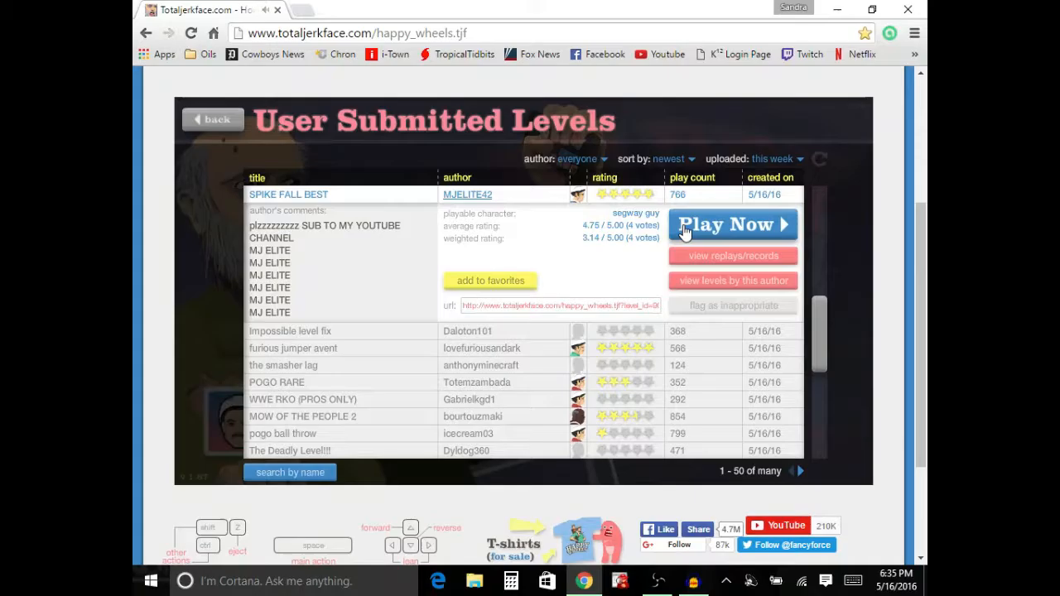
{"action": "left_click", "coordinate": [732, 225]}
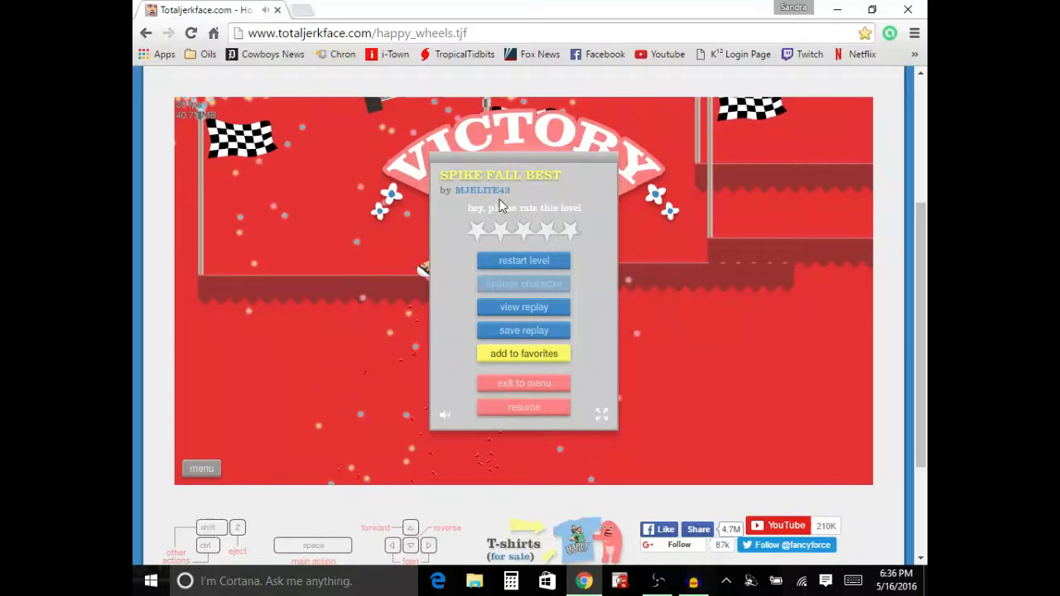
{"action": "left_click", "coordinate": [523, 382]}
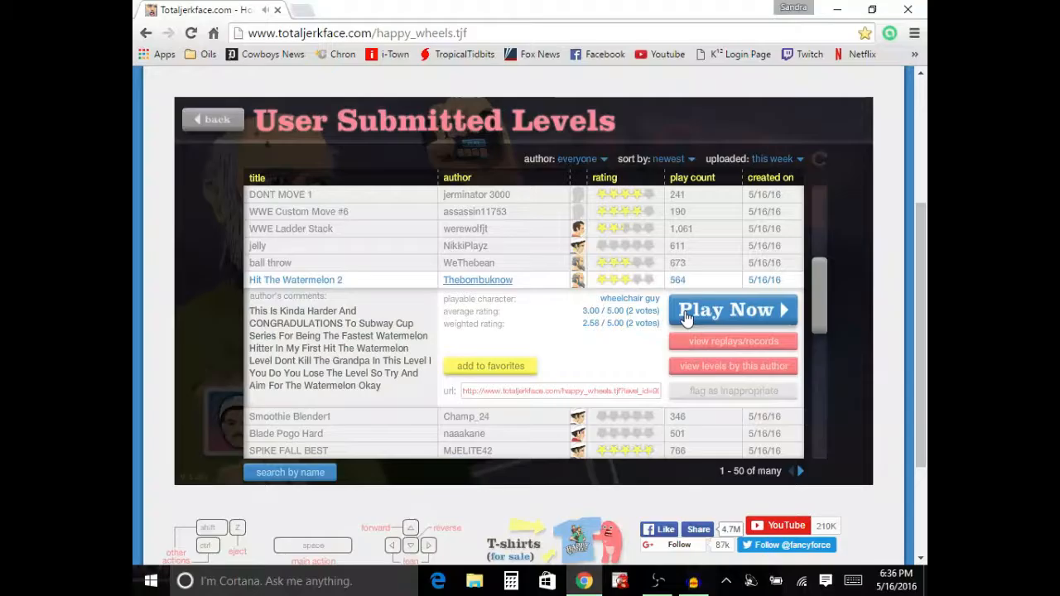
- Win Hit The Watermelon 2 in 6.87 seconds, then play DONT MOVE 1 in the wheelchair
{"action": "left_click", "coordinate": [732, 310]}
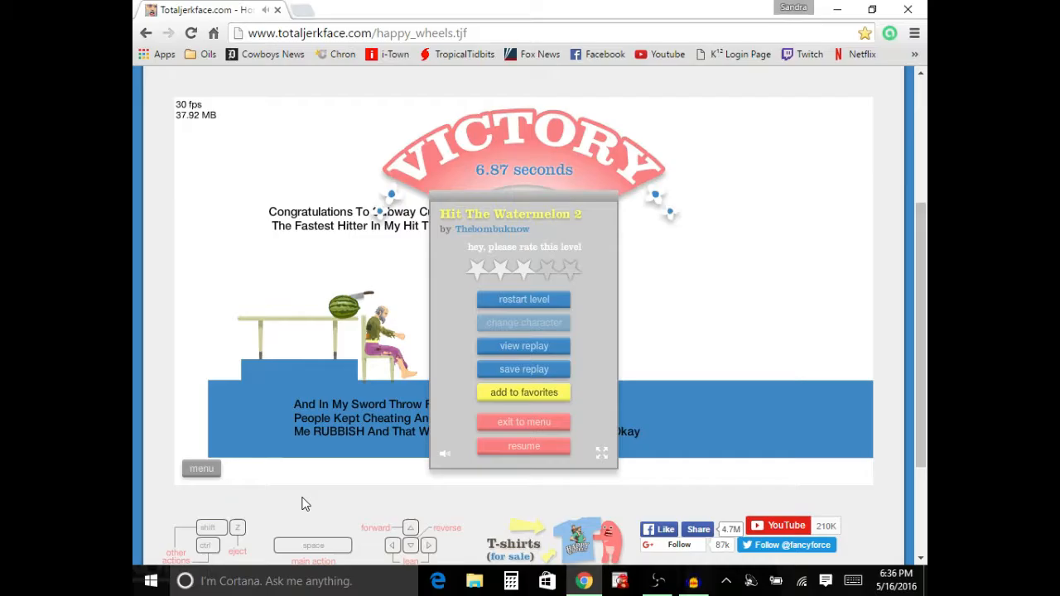
{"action": "left_click", "coordinate": [523, 421]}
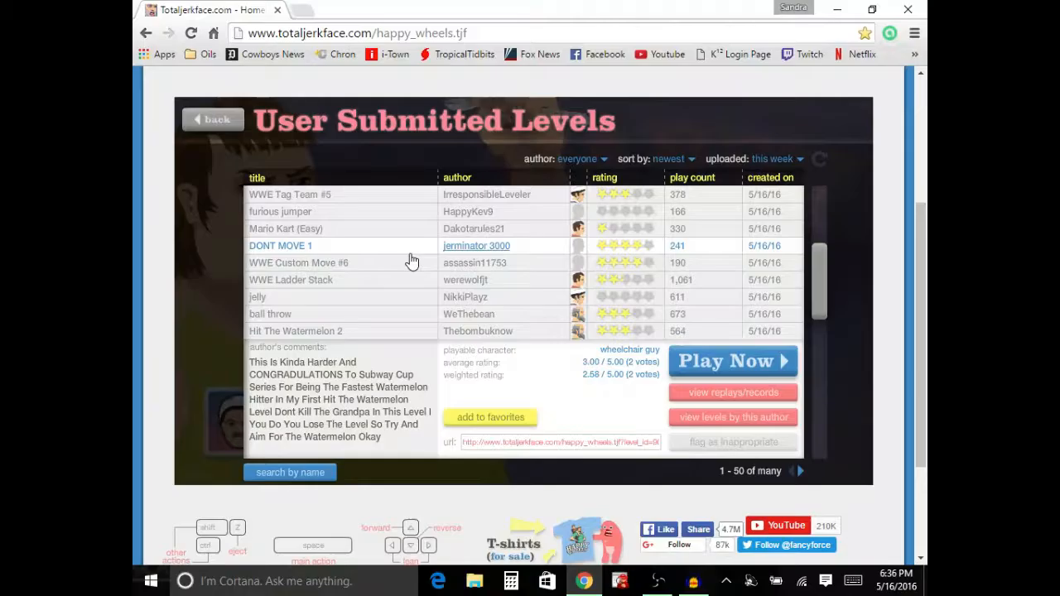
{"action": "left_click", "coordinate": [732, 361]}
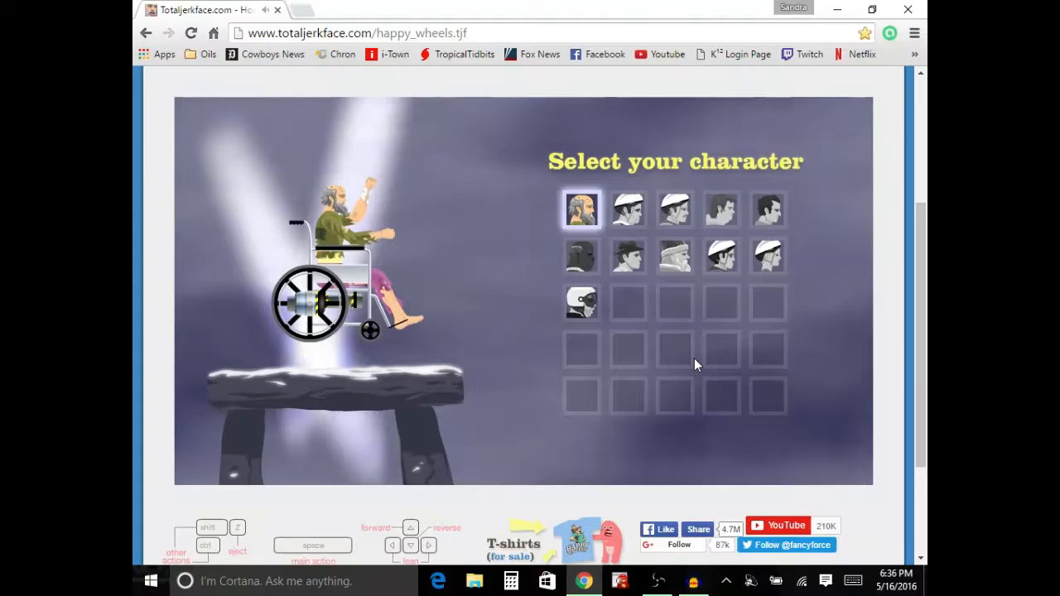
{"action": "left_click", "coordinate": [583, 209]}
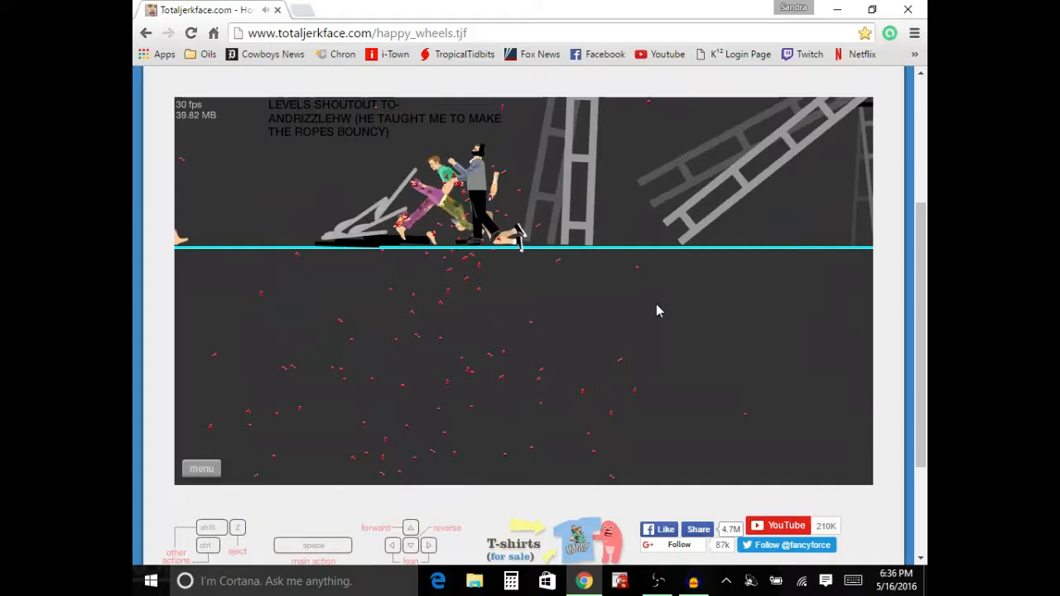
{"action": "left_click", "coordinate": [201, 468]}
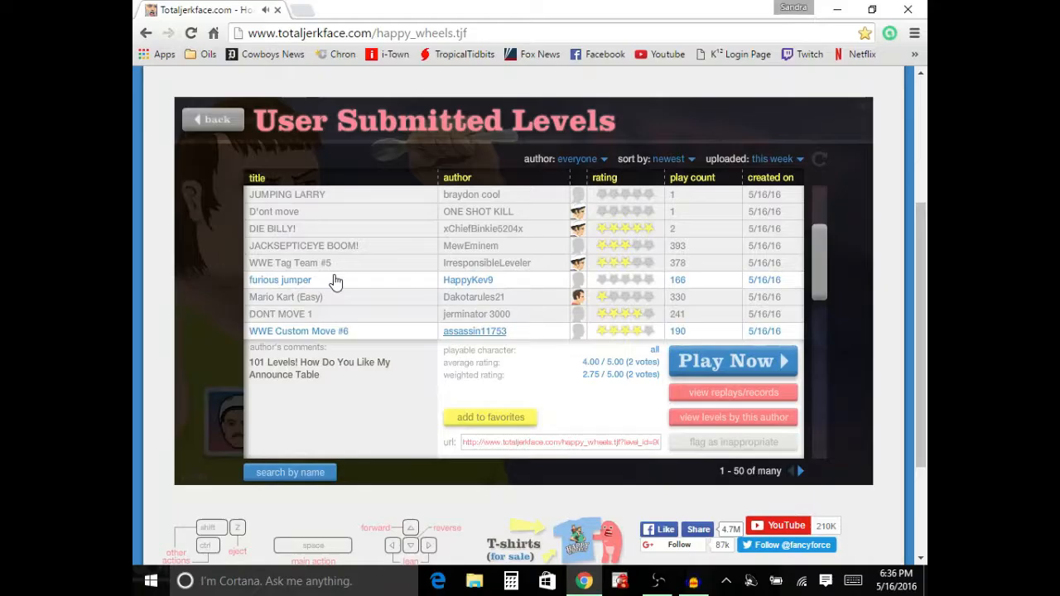
- Play a sky-blue level in the wheelchair, then exit to the levels list
{"action": "left_click", "coordinate": [732, 361]}
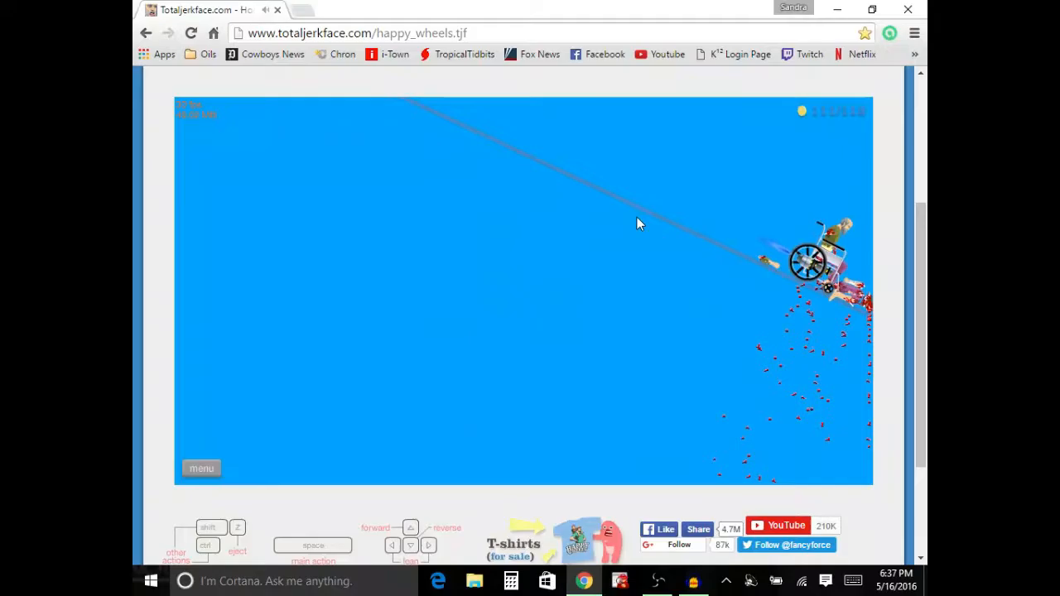
{"action": "left_click", "coordinate": [201, 468]}
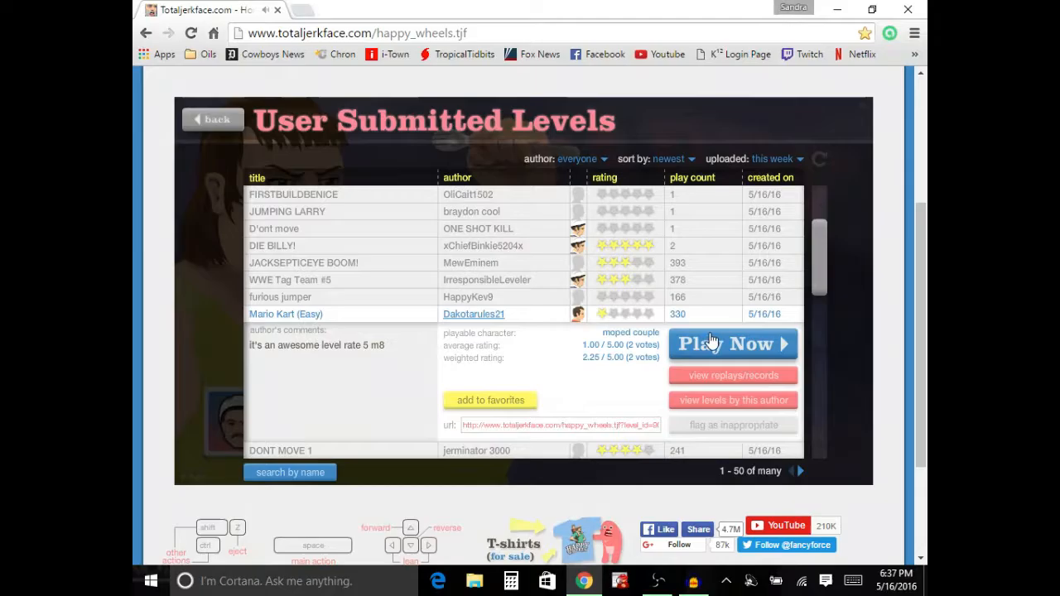
- Play Mario Kart (Easy) on the moped twice, winning in 13.17 seconds
{"action": "left_click", "coordinate": [732, 344]}
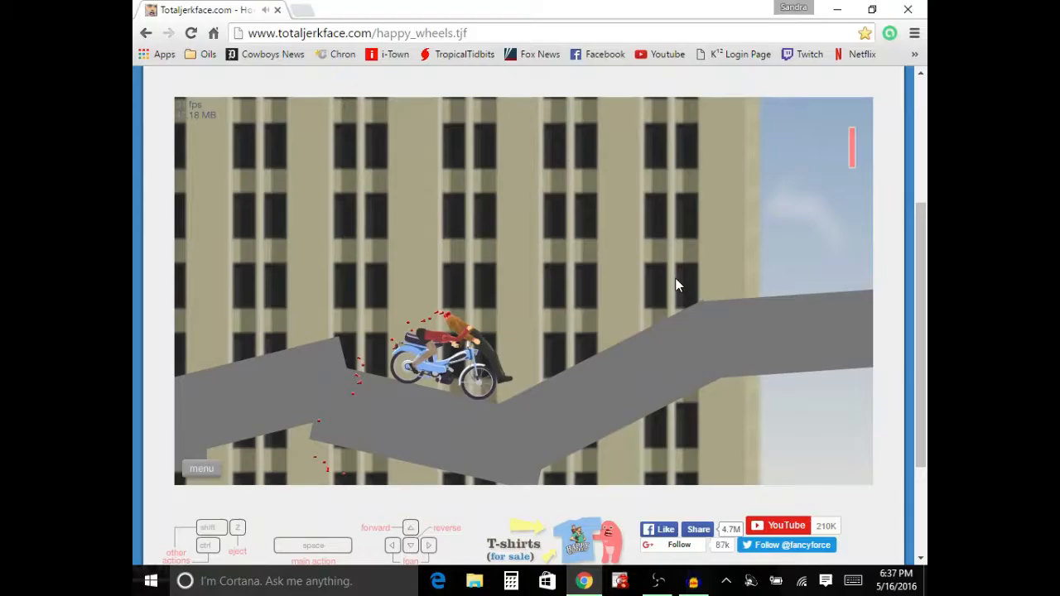
{"action": "left_click", "coordinate": [202, 469]}
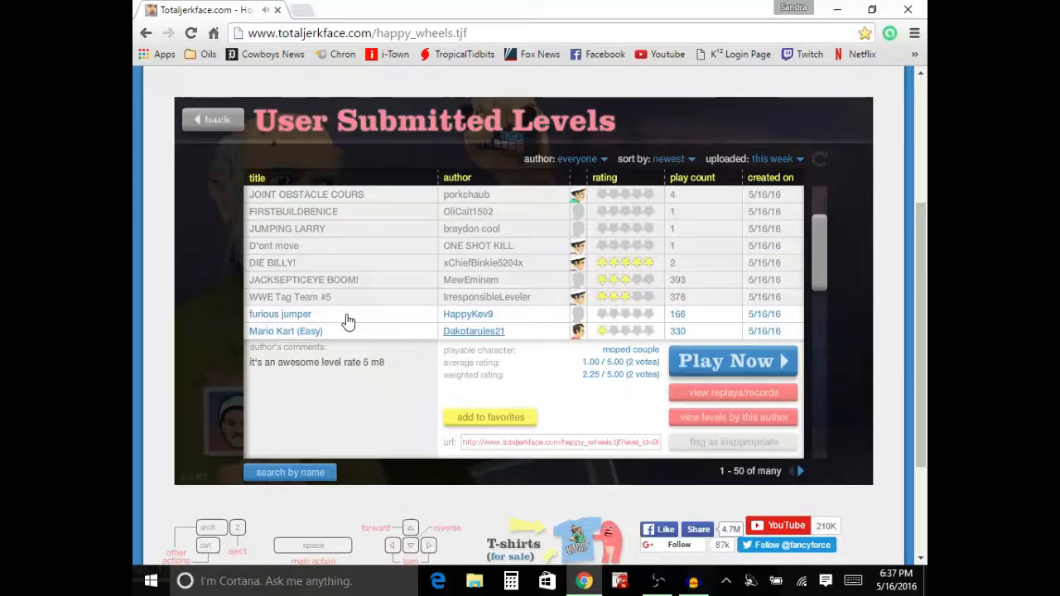
{"action": "left_click", "coordinate": [732, 361]}
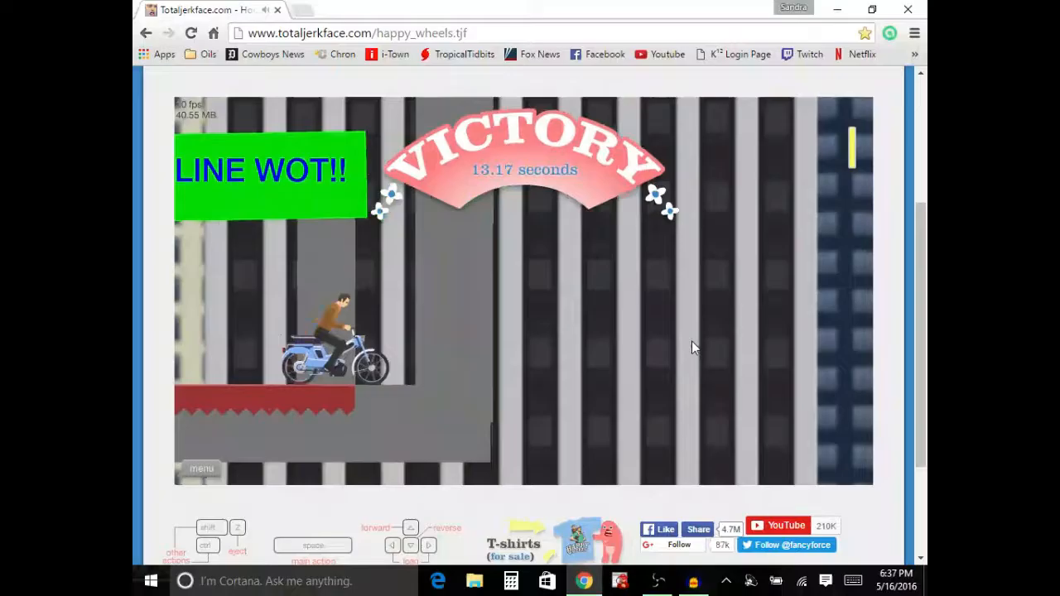
{"action": "left_click", "coordinate": [202, 469]}
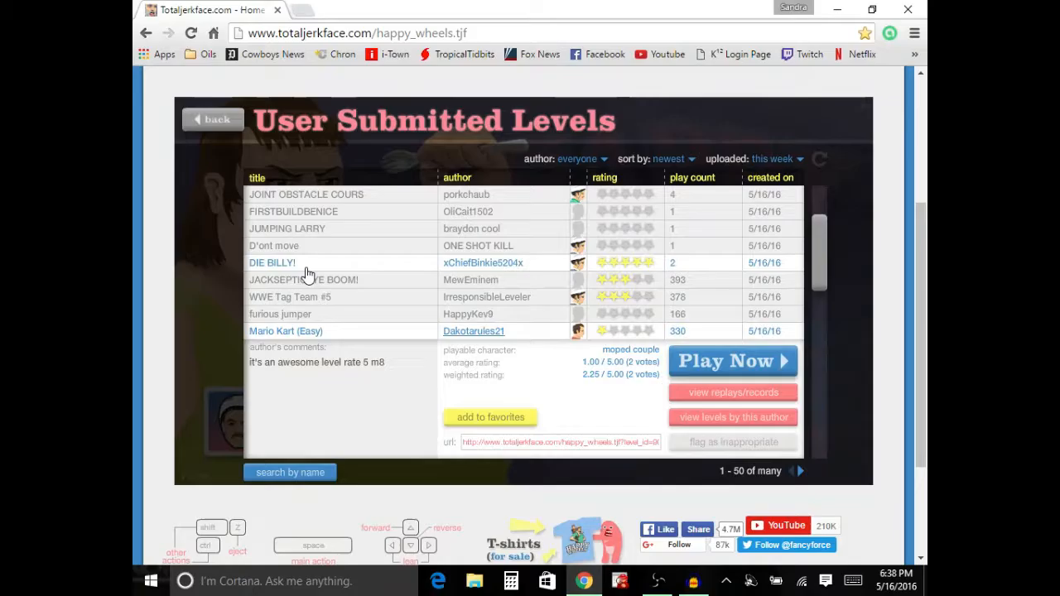
- Play a deep-blue level on the dad-and-son bicycle, then exit to the list
{"action": "left_click", "coordinate": [732, 362]}
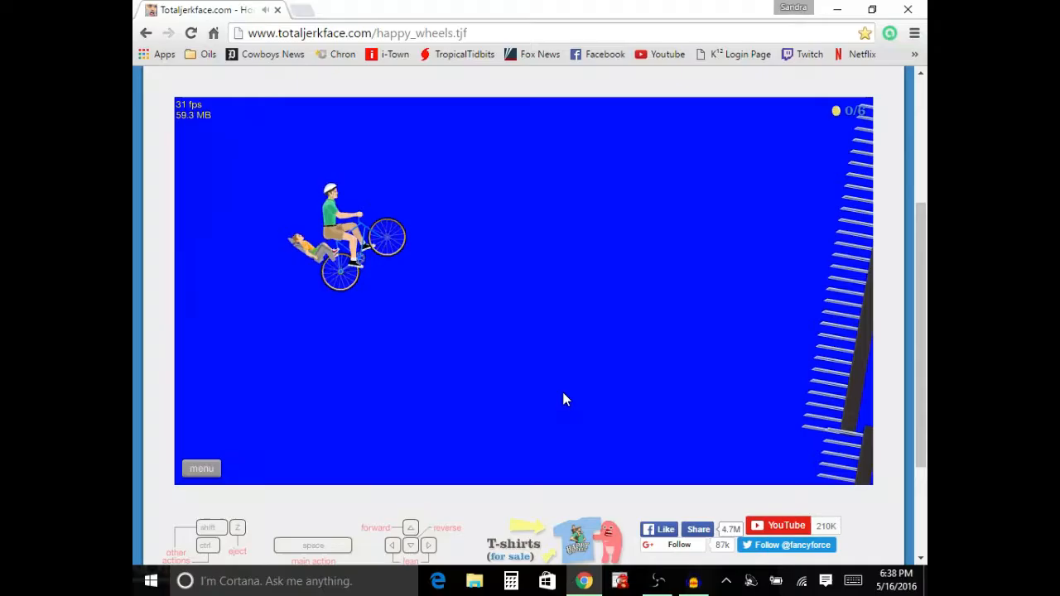
{"action": "left_click", "coordinate": [201, 469]}
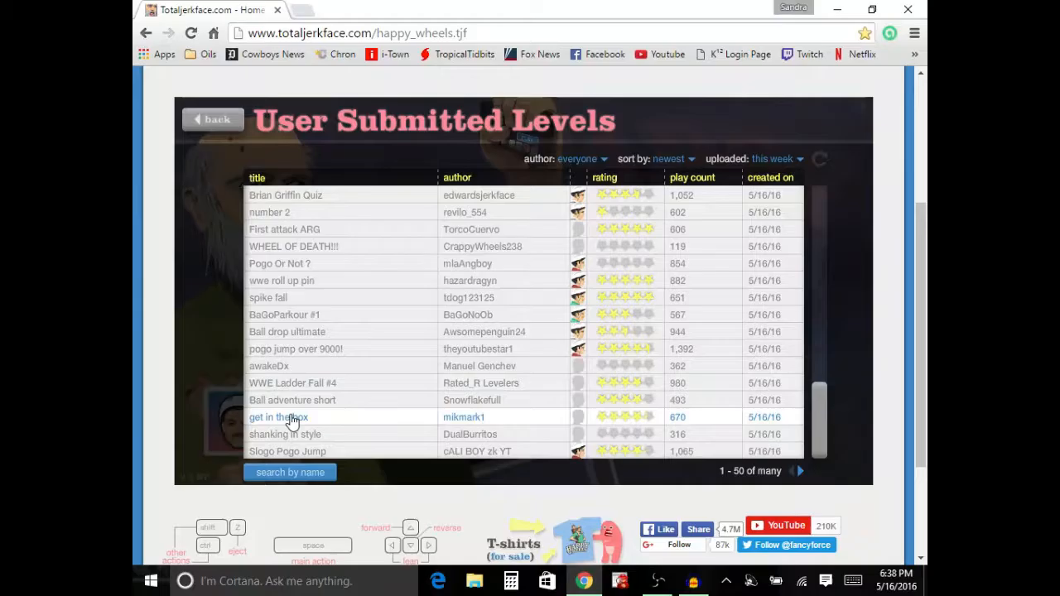
- Play get in the box by mikmark1, then quit to the levels menu
{"action": "left_click", "coordinate": [279, 417]}
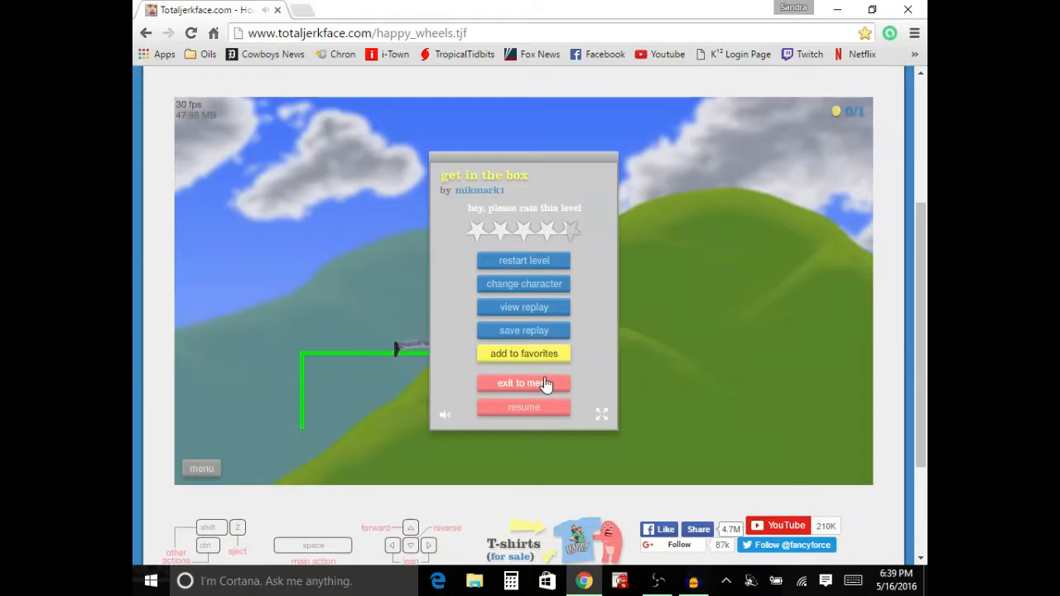
{"action": "left_click", "coordinate": [692, 581]}
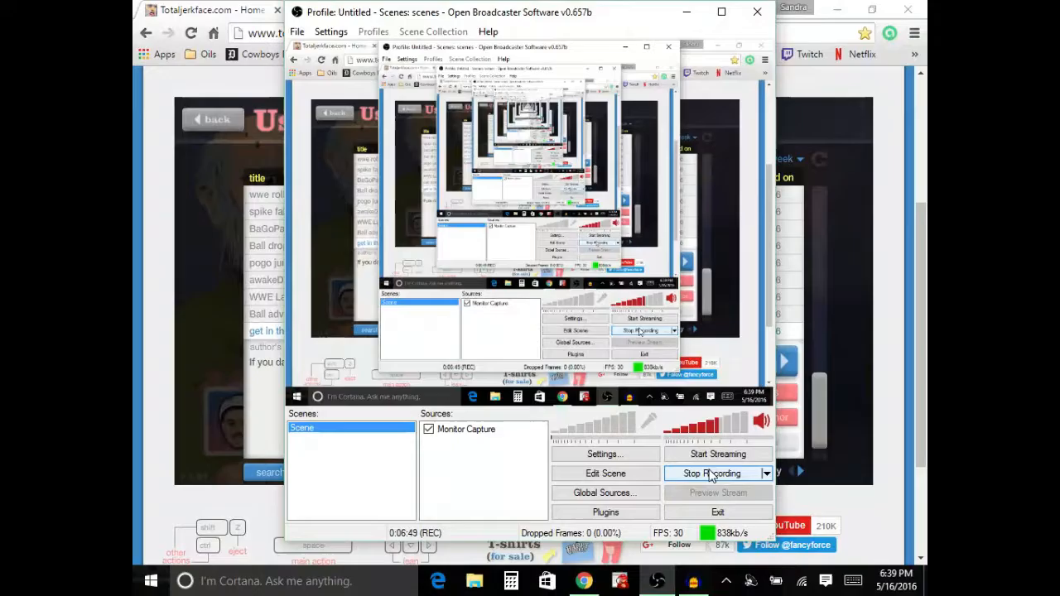